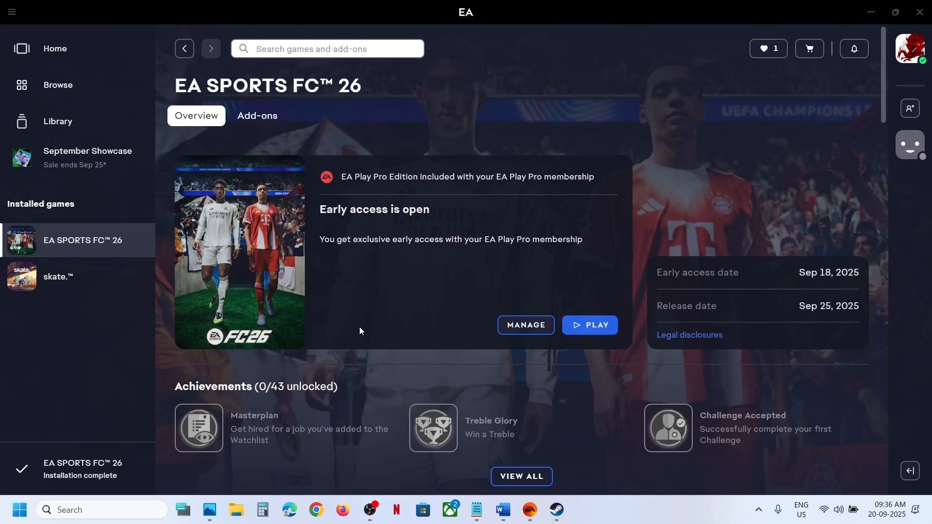
Switch from the EA app to File Explorer on the taskbar.
left_click(235, 509)
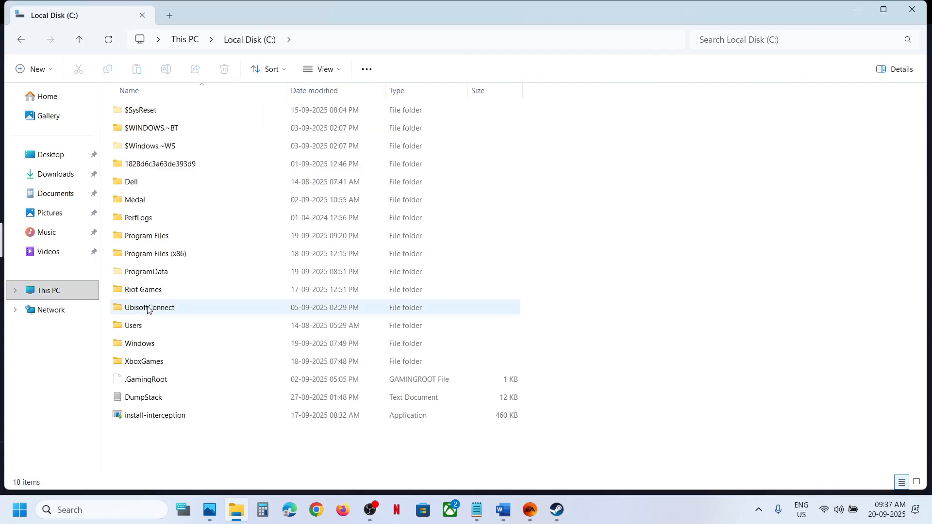
Navigate from C:\ into Users and then the user's profile folder.
double_click(133, 325)
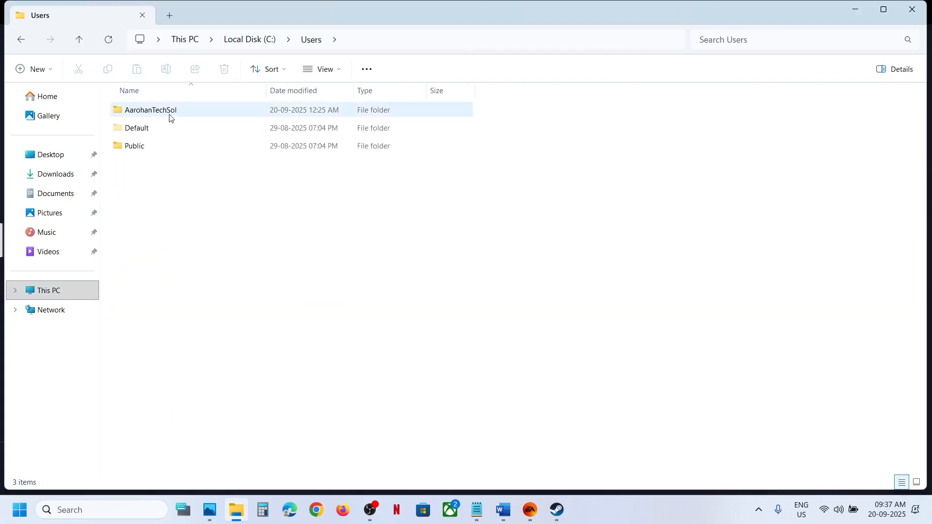
double_click(150, 110)
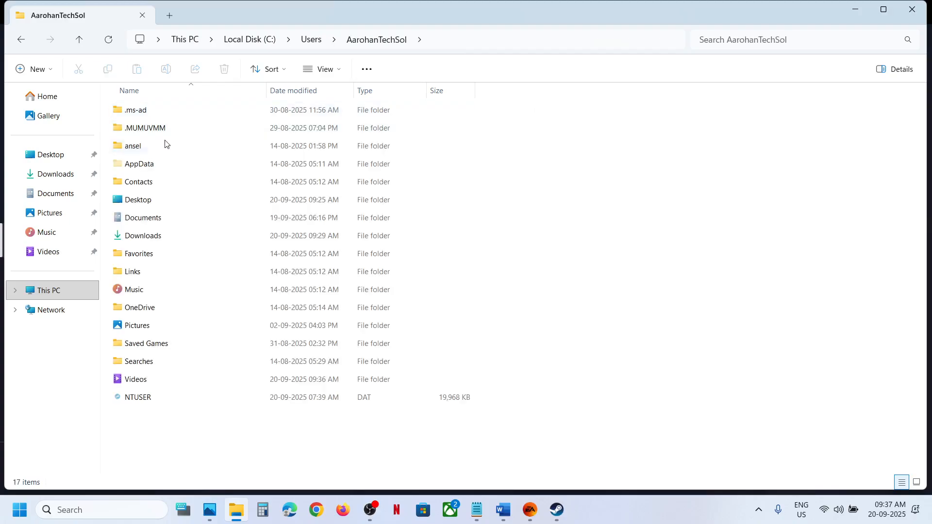
Navigate into AppData\Local so the EA SPORTS FC 26 folder is listed.
left_click(325, 68)
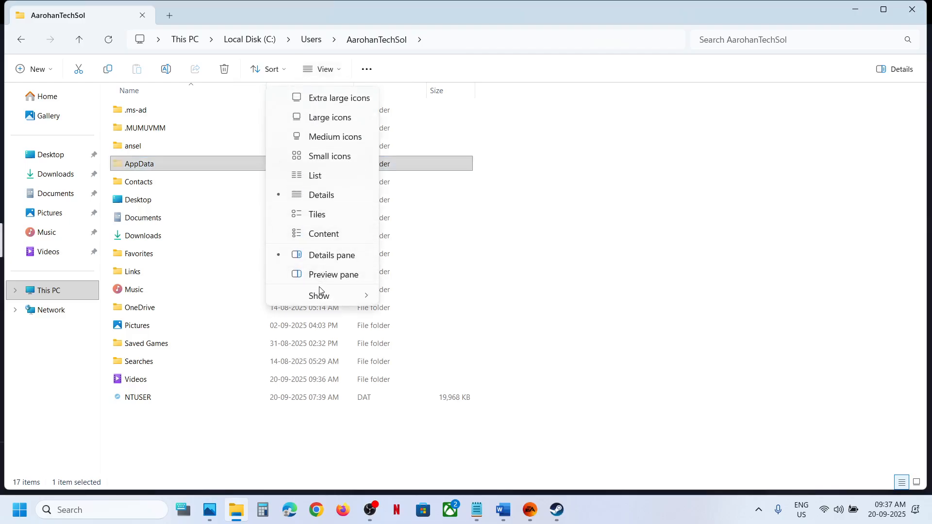
left_click(318, 295)
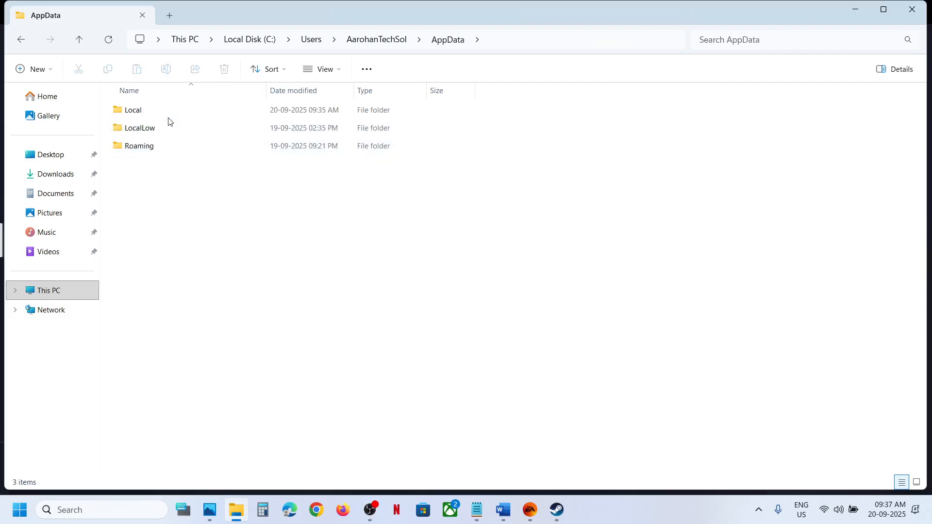
double_click(133, 110)
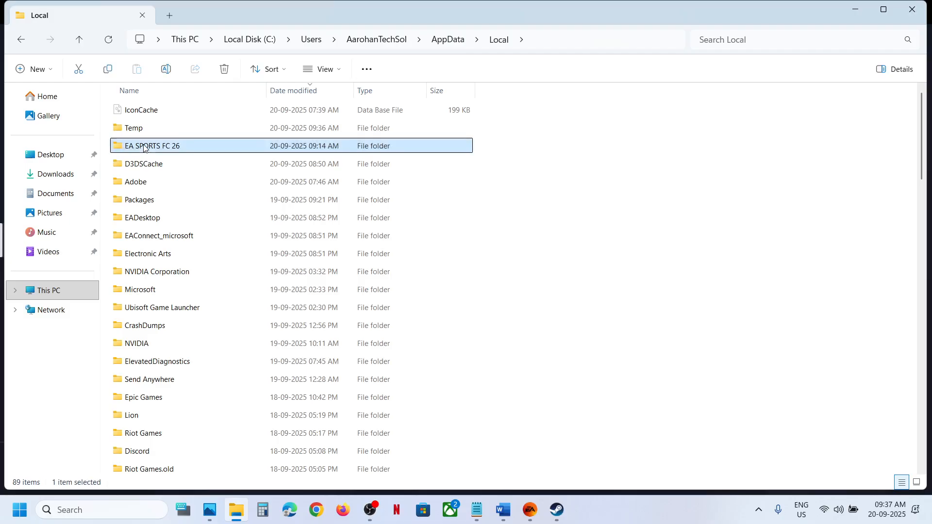
Enter the EA SPORTS FC 26 folder and open fcsetup.ini in Notepad.
double_click(154, 146)
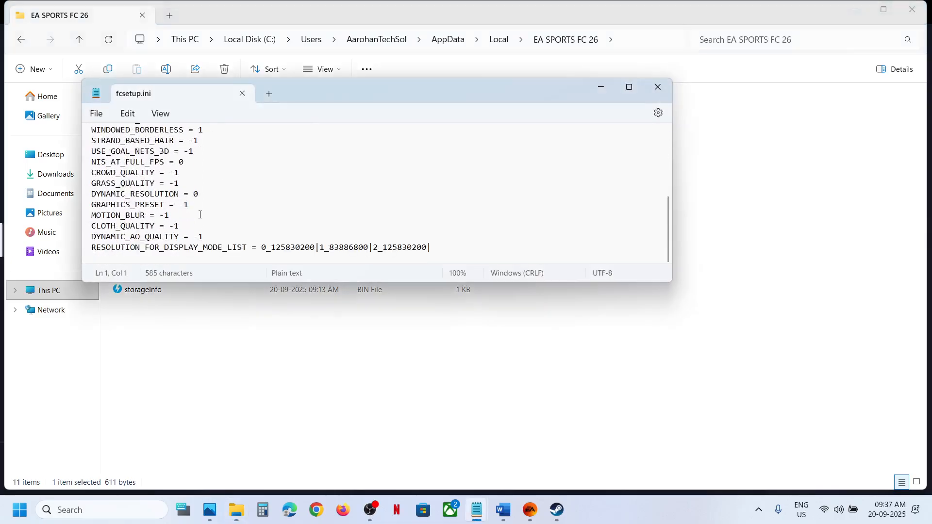